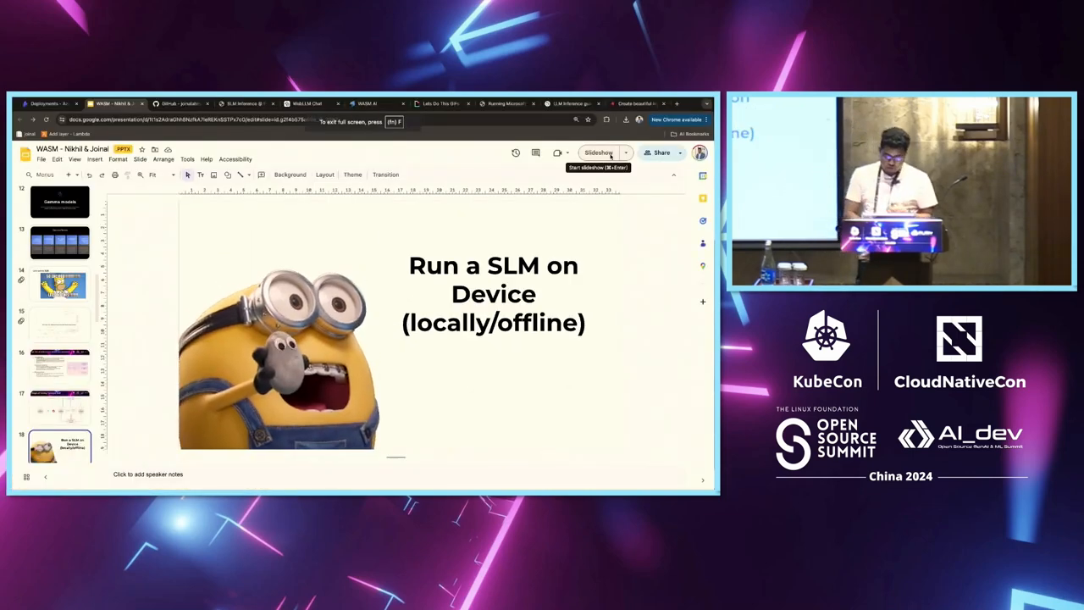
- Switch from the deck to the localhost:3000 WebLLM chat tab
click(373, 104)
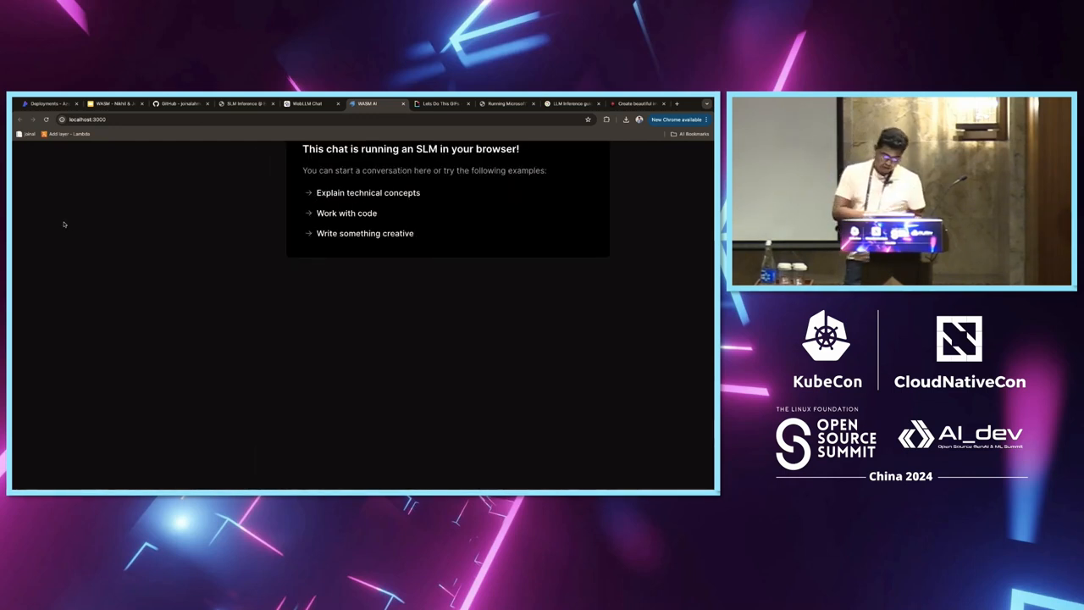
- Send the code-explanation question so the in-browser model explains it and gives a Python equivalent
click(569, 104)
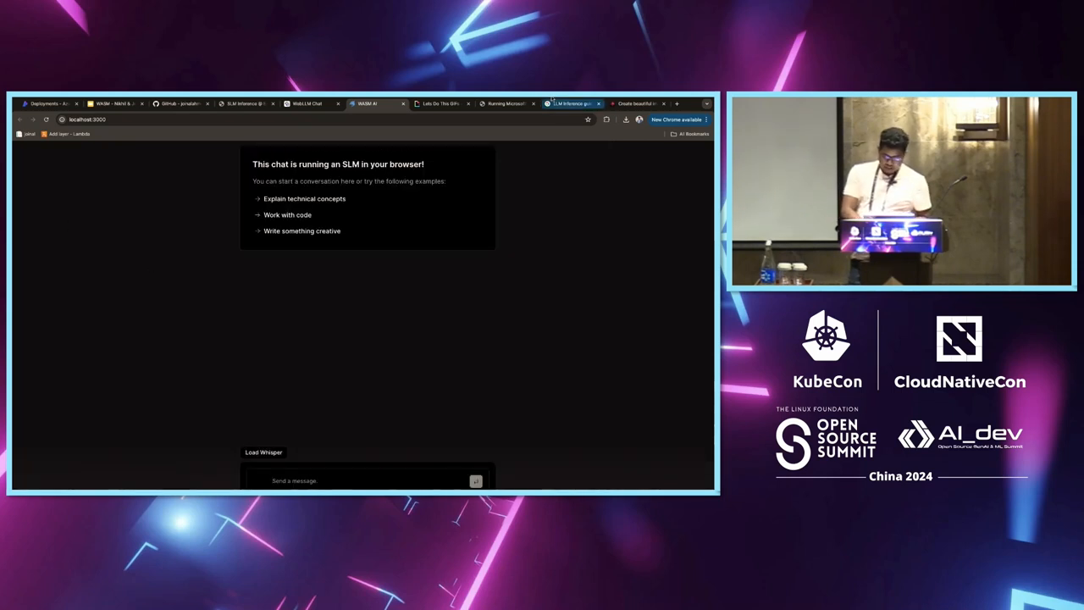
click(625, 100)
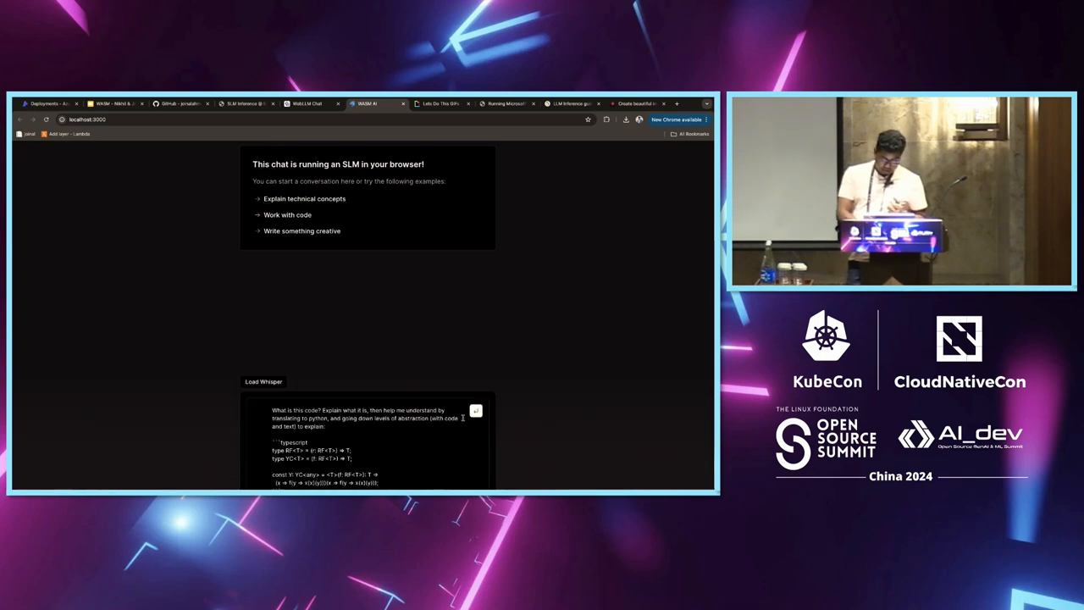
click(474, 412)
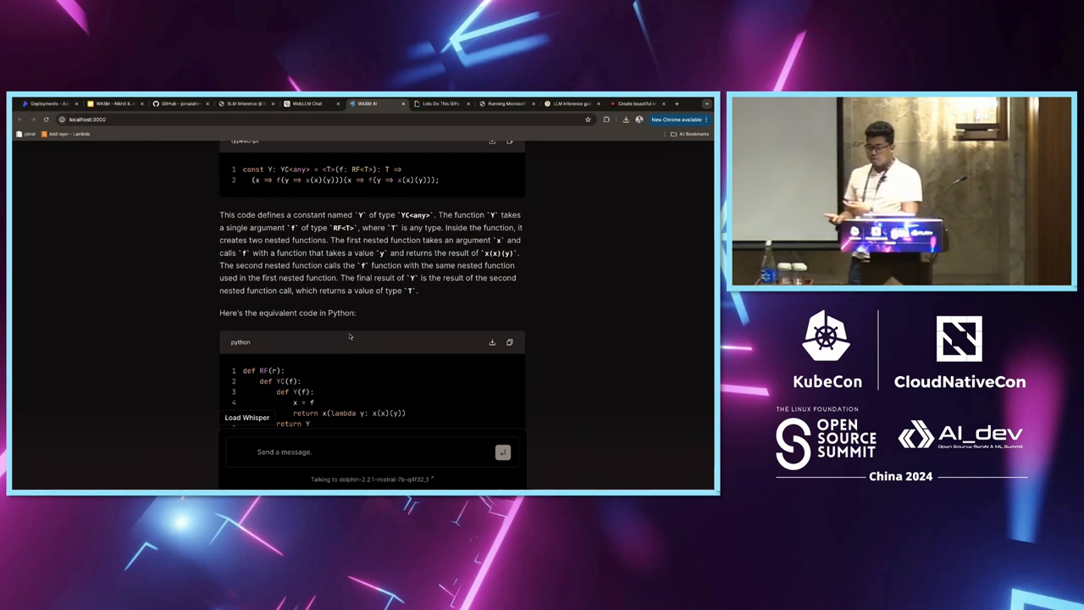
- Review the answer, then ask the model for a simple Python program that adds two numbers
scroll(down, 3)
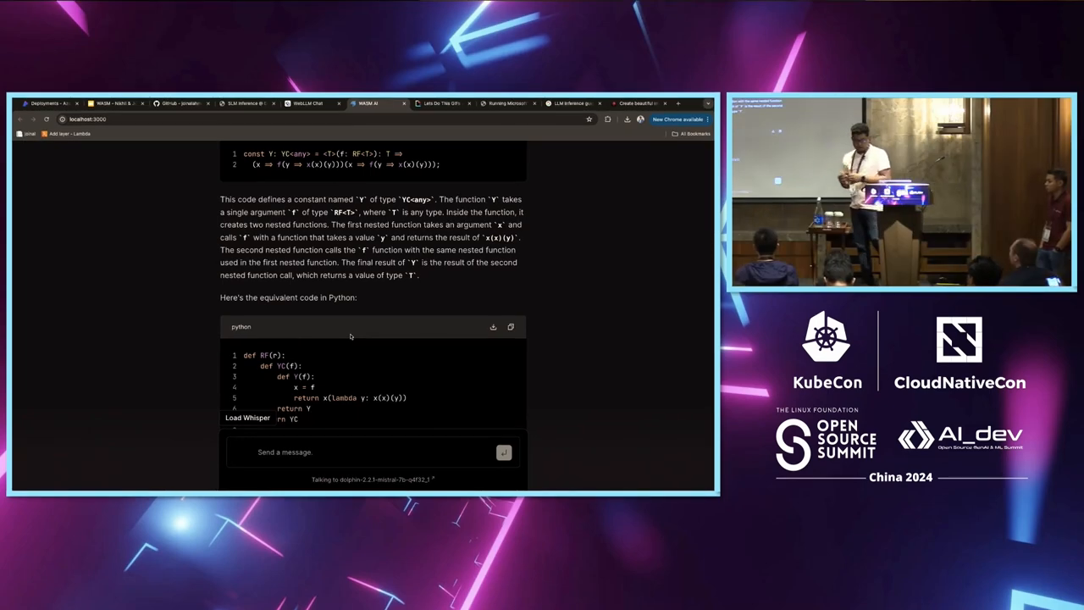
scroll(down, 3)
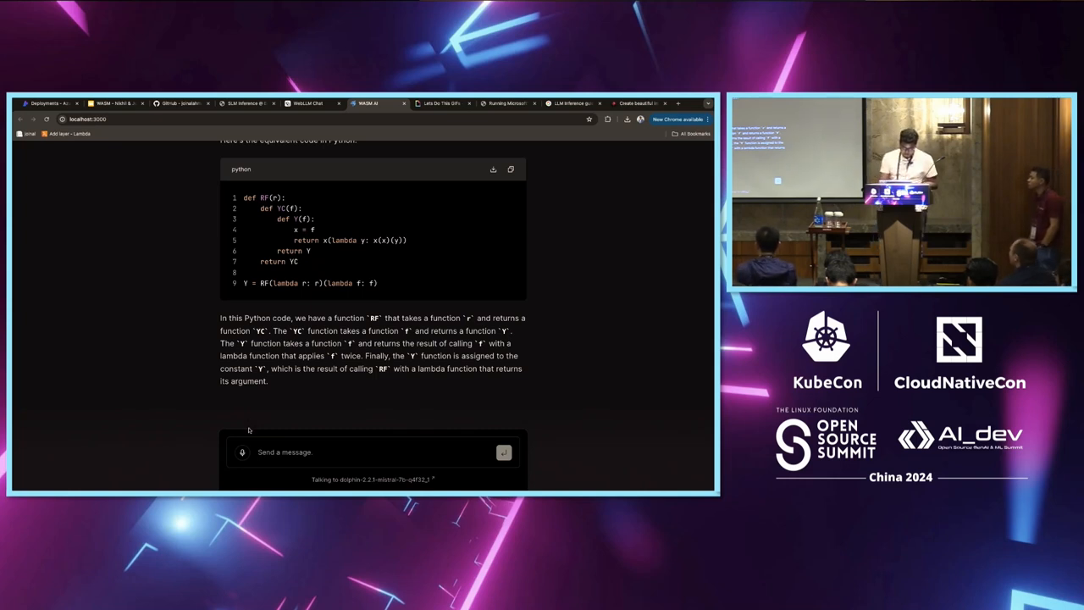
click(242, 451)
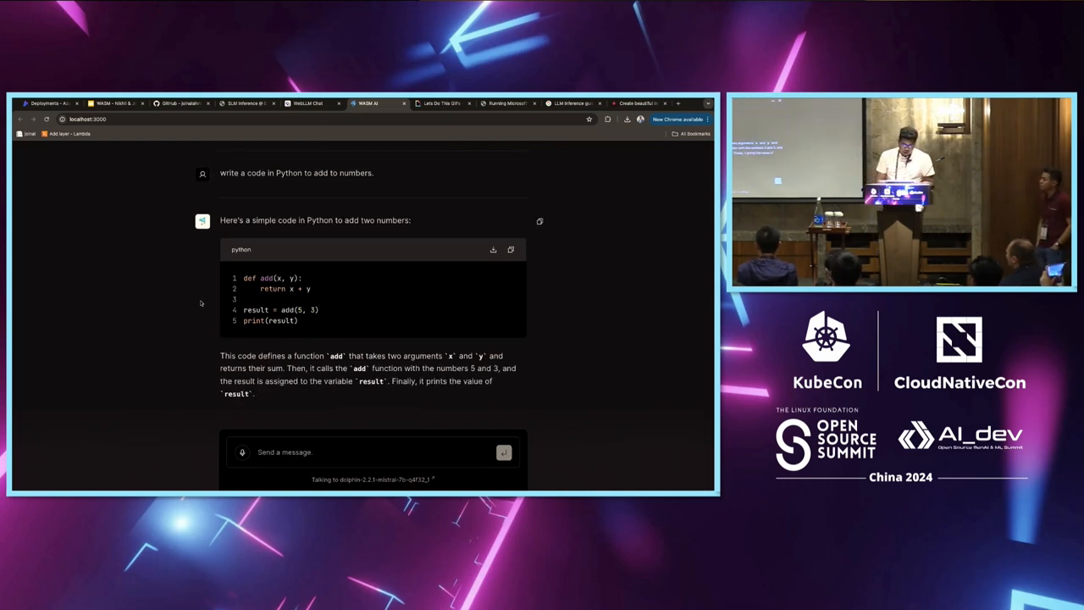
click(117, 103)
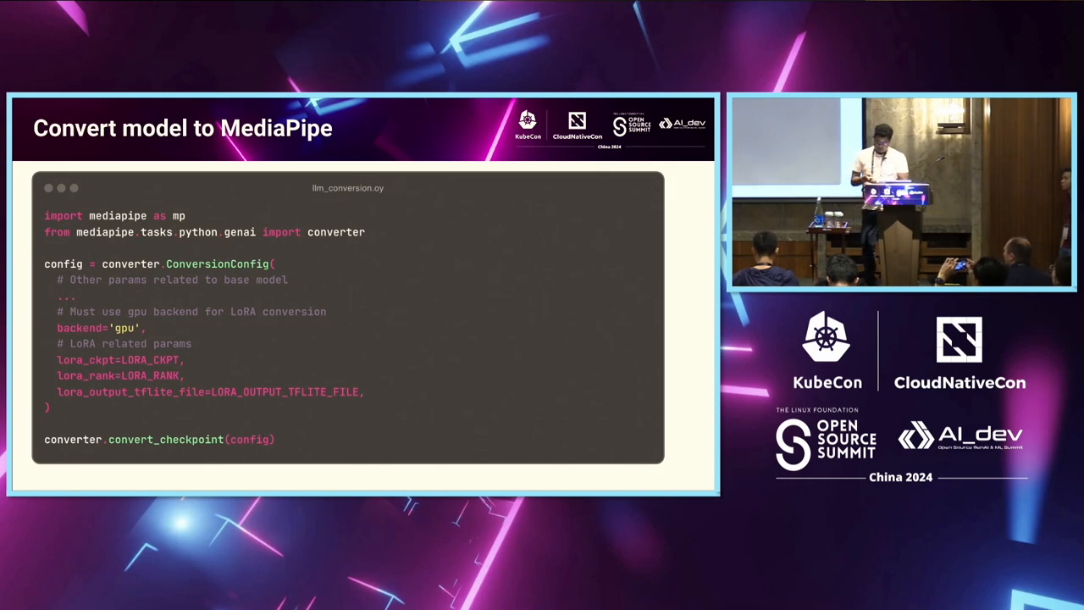
- Advance to the 'Convert model to MediaPipe' slide with the llm_conversion.py code
key(Right)
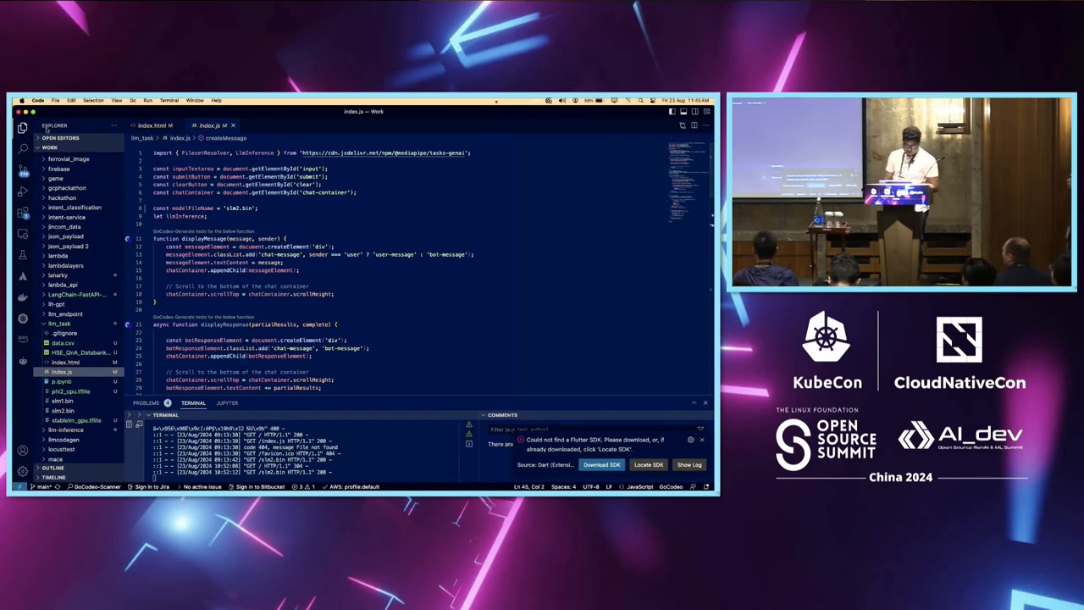
- Scroll index.js past runDemo's LlmInference options and highlight the maxTokens setting
click(23, 127)
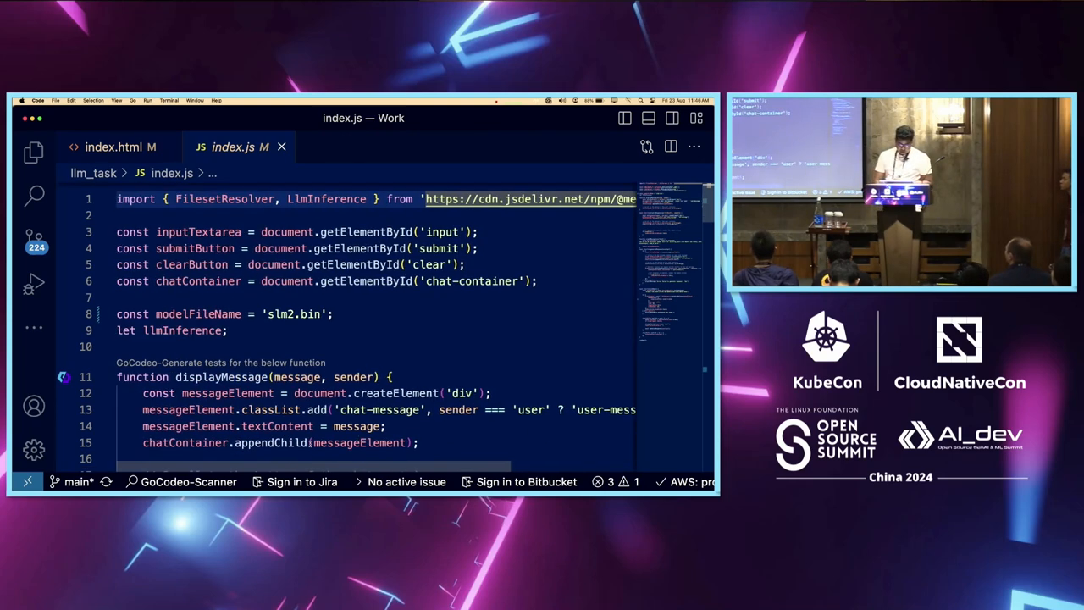
scroll(down, 3)
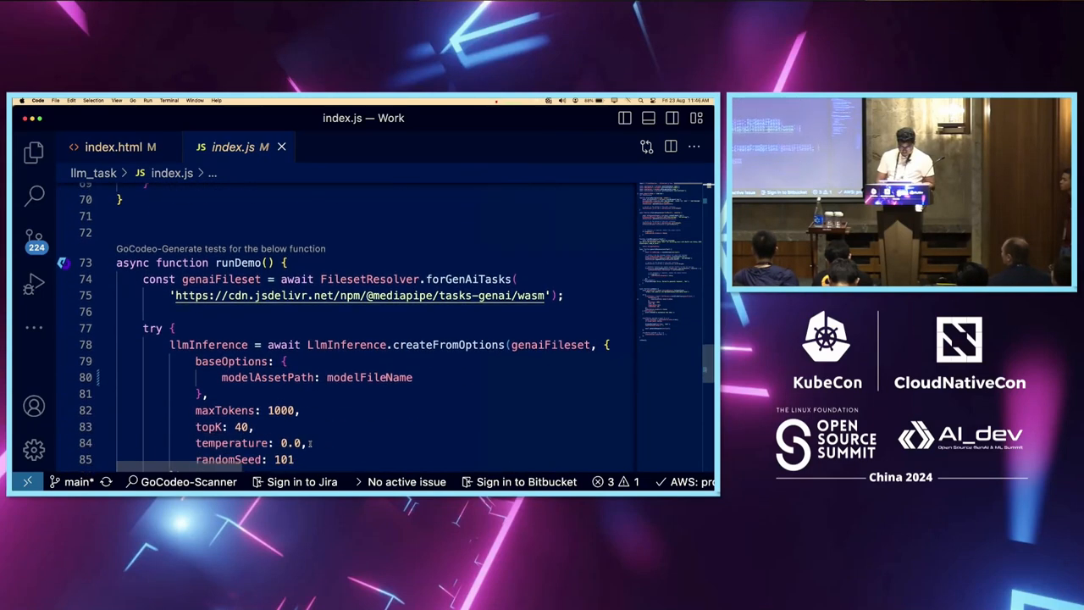
scroll(down, 3)
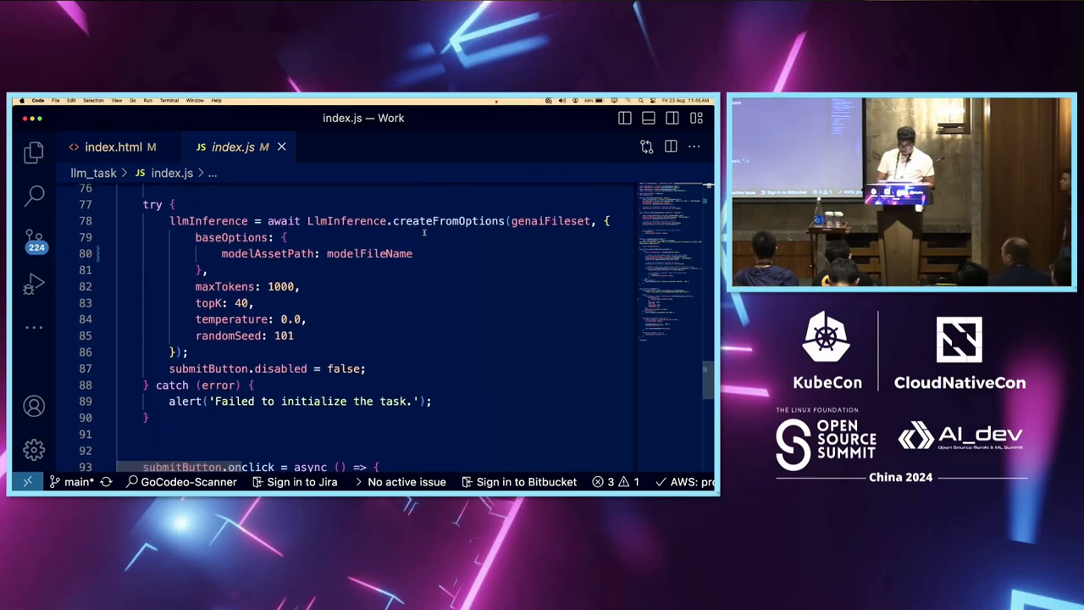
double_click(447, 220)
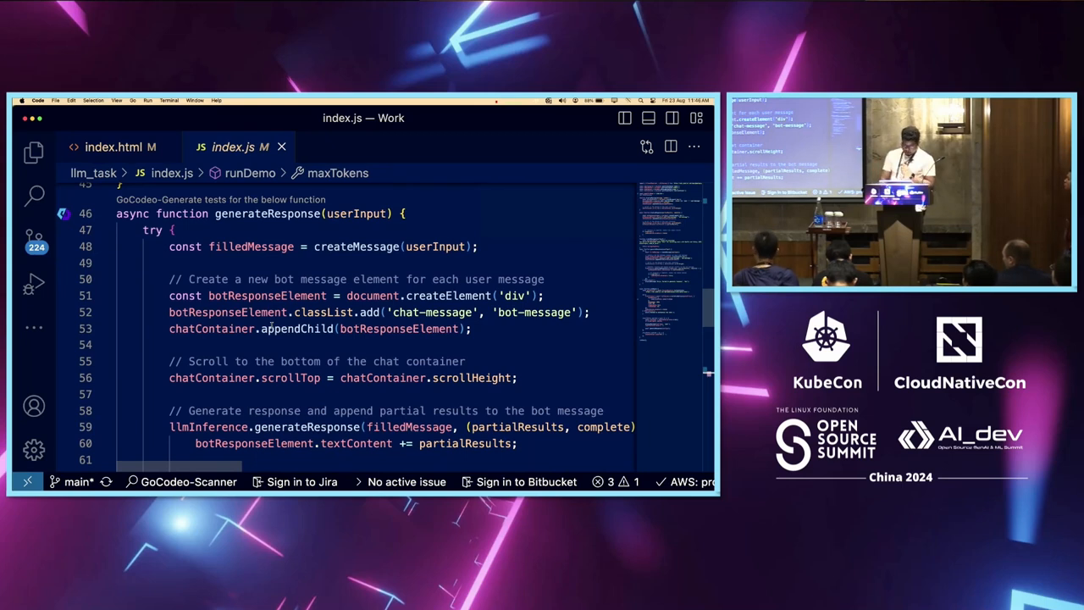
mouse_move(294, 329)
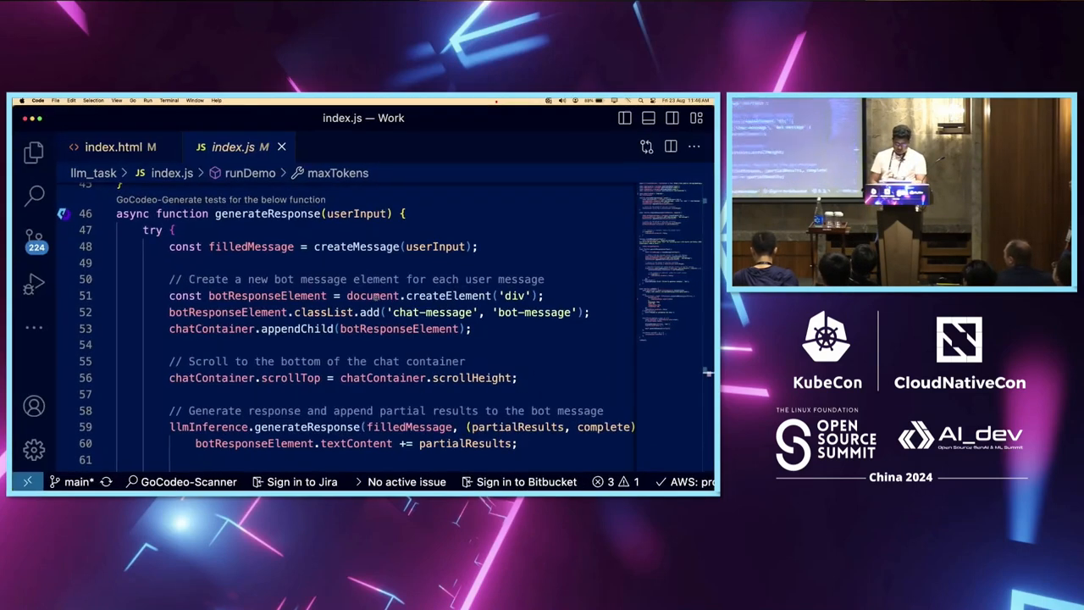
- Show the WebML Pipeline slide, then switch to the SLM Inference @ Edge chat tab
click(110, 145)
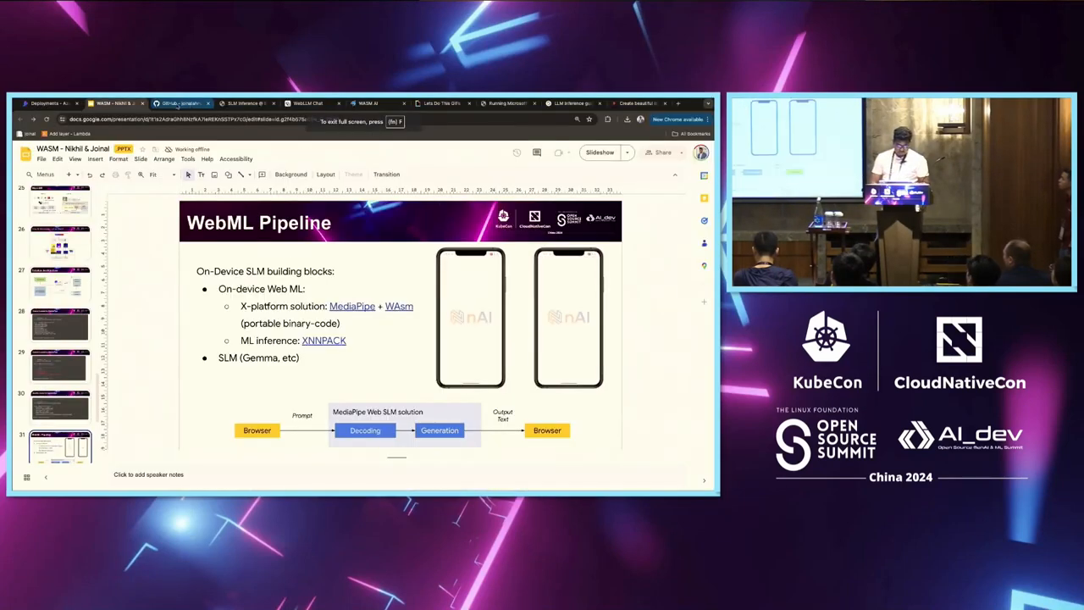
click(246, 103)
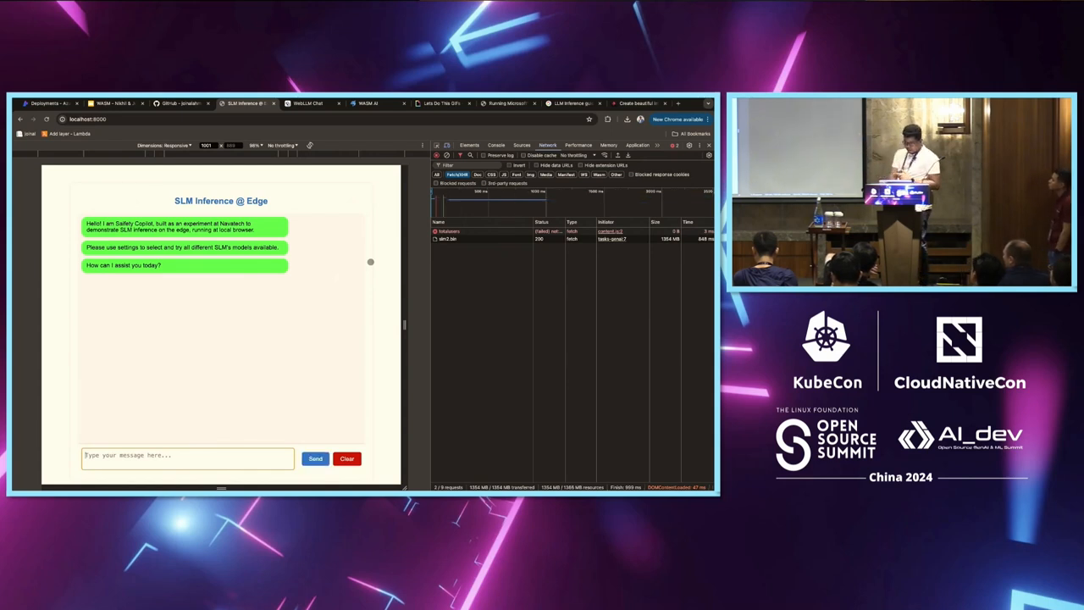
- Send 'say hello to kubecon china' to the local model
click(447, 239)
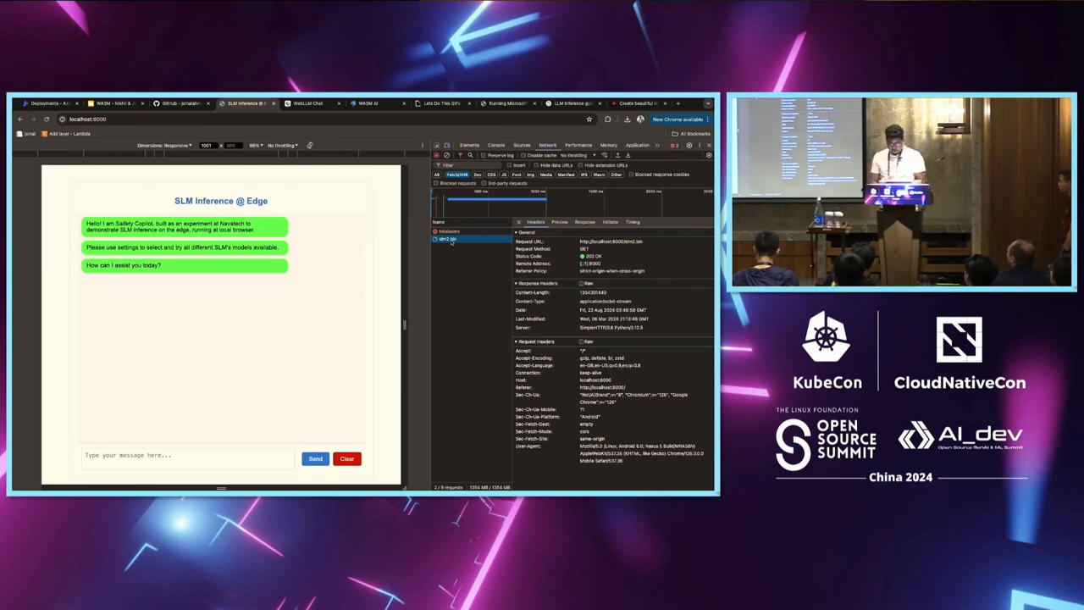
click(187, 454)
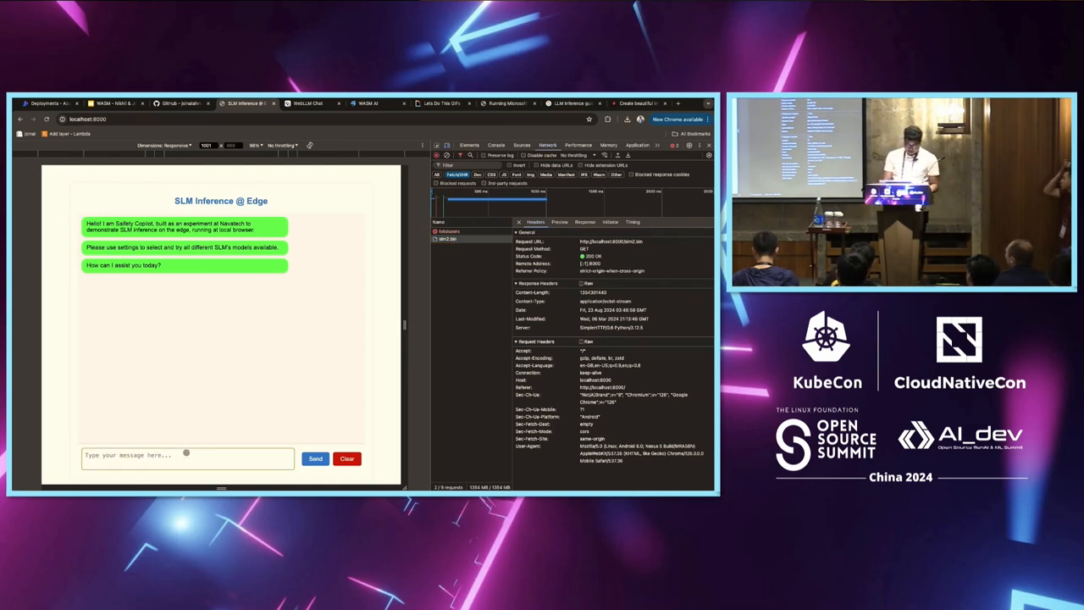
text(say hello to kubecon)
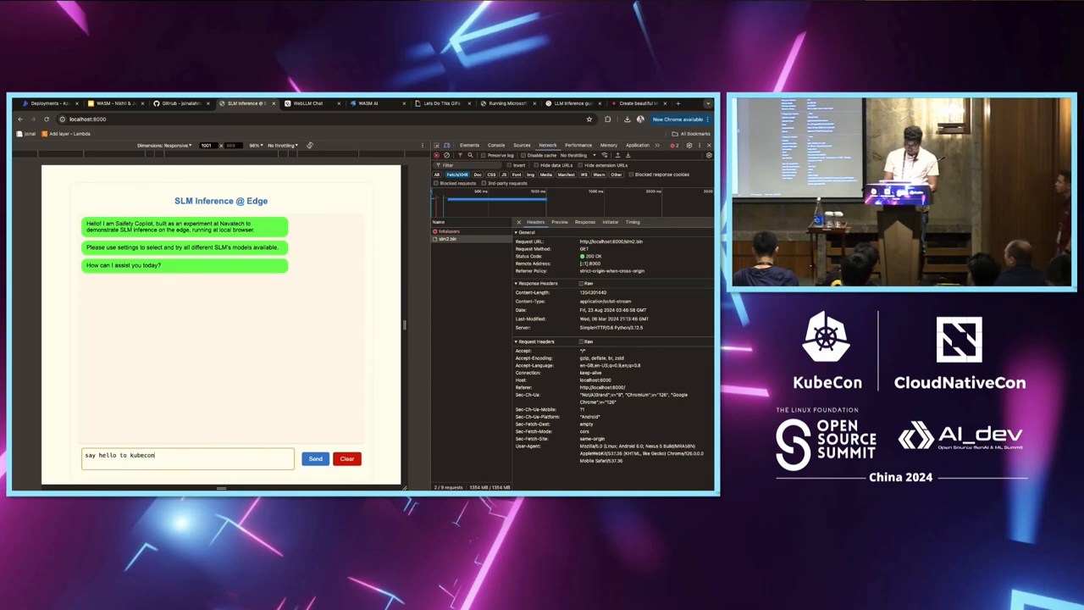
text(cina)
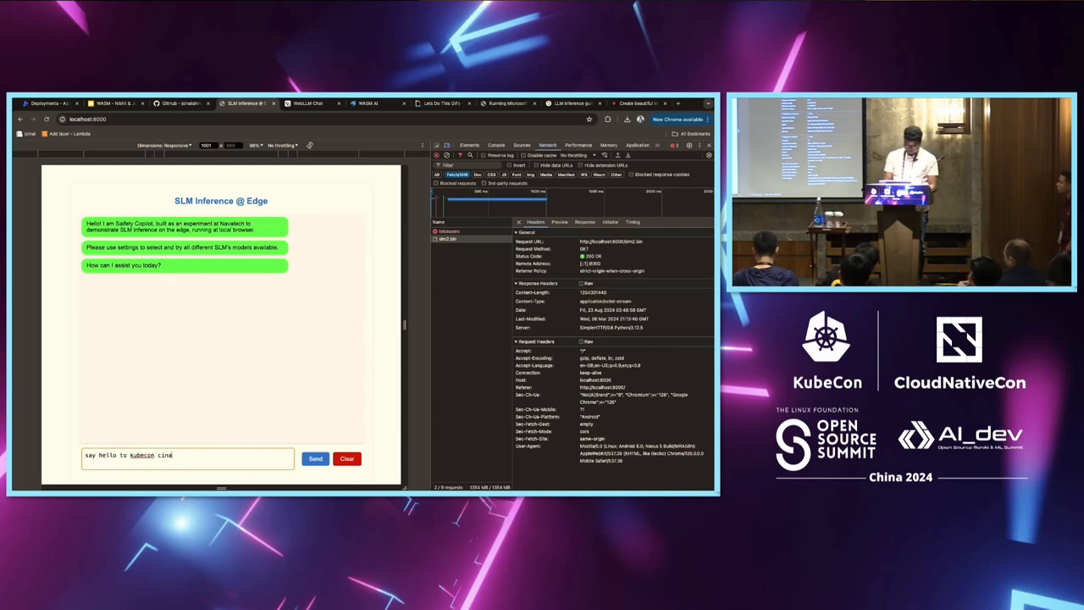
text(china)
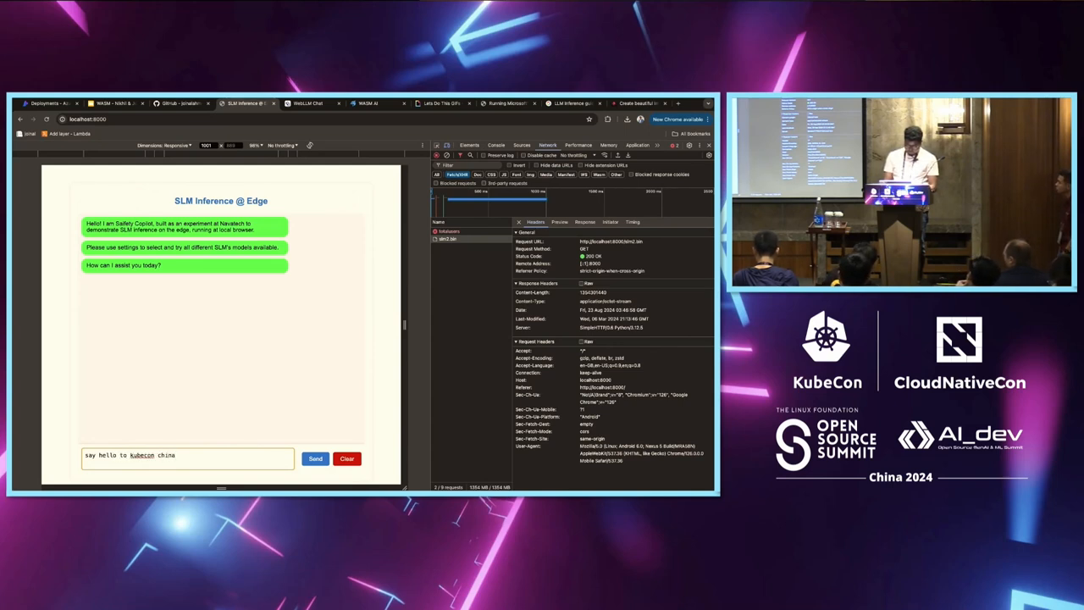
click(315, 457)
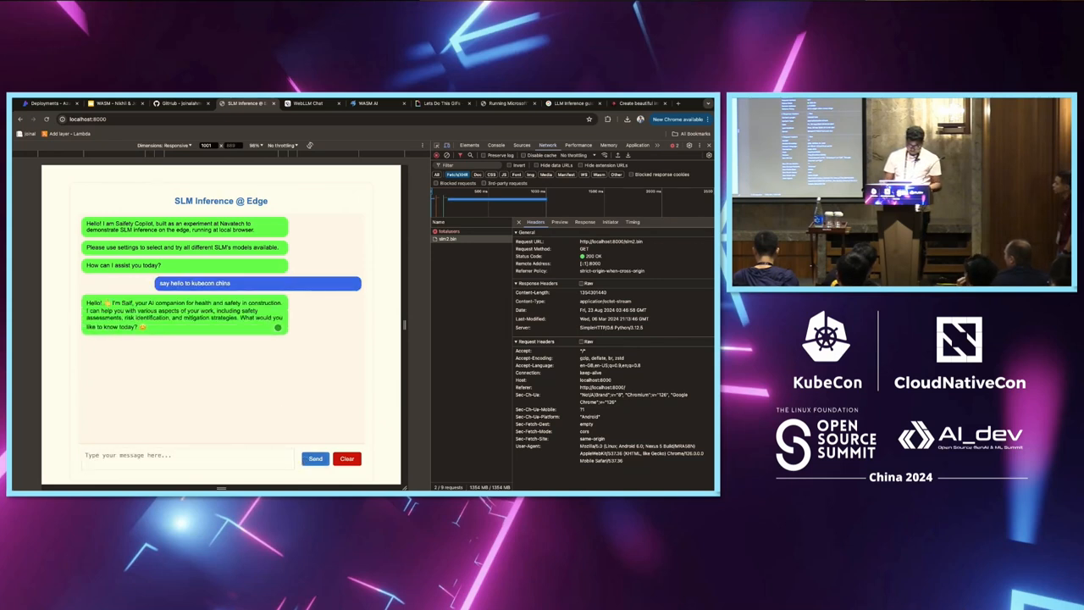
- Ask the model 'what is kubernetes'
click(186, 454)
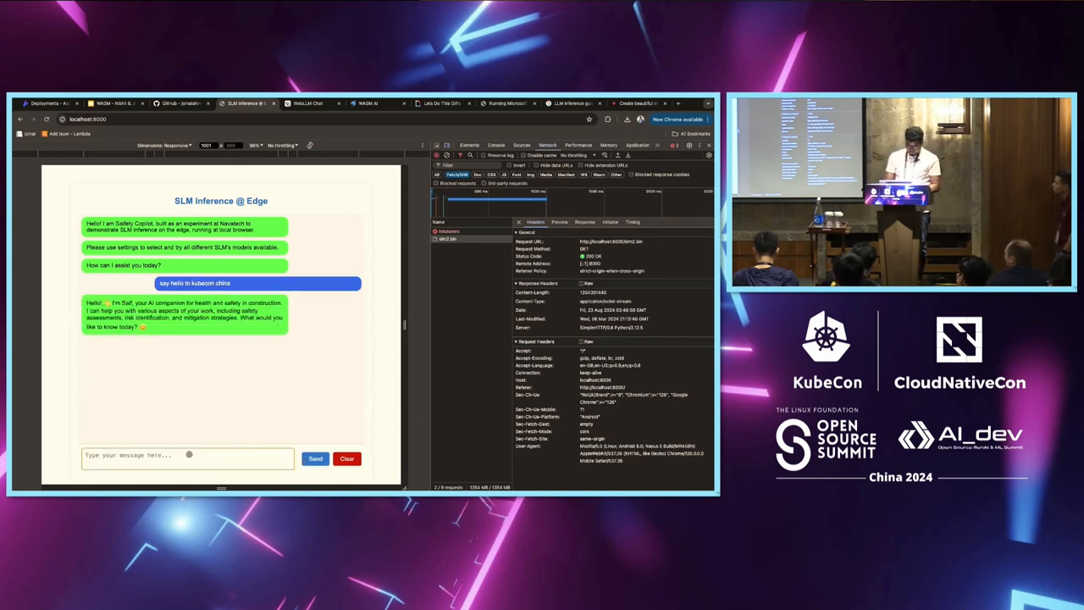
text(what is kubernetes)
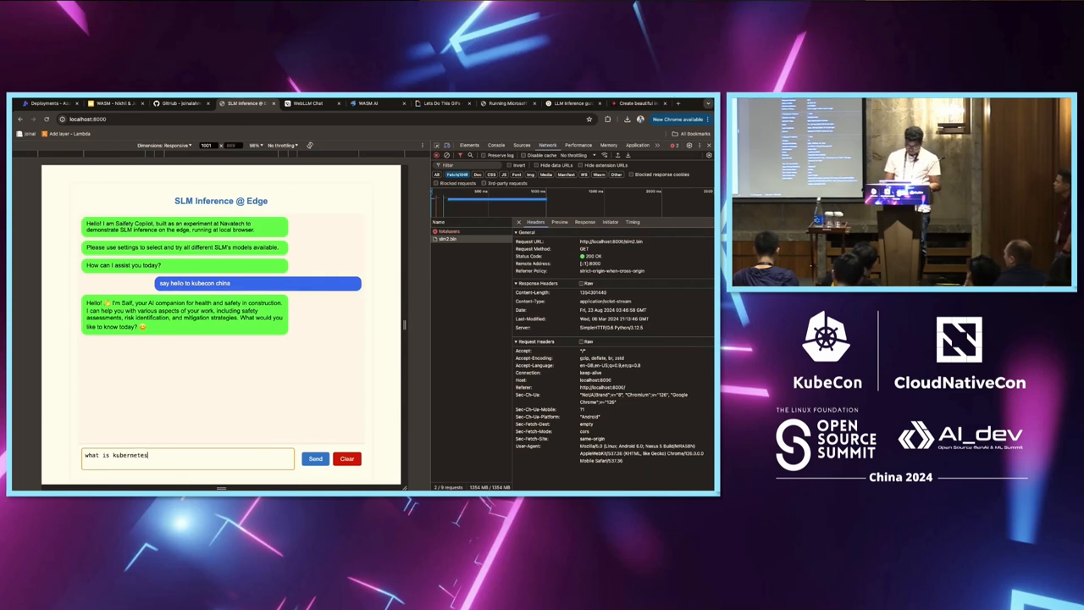
click(315, 458)
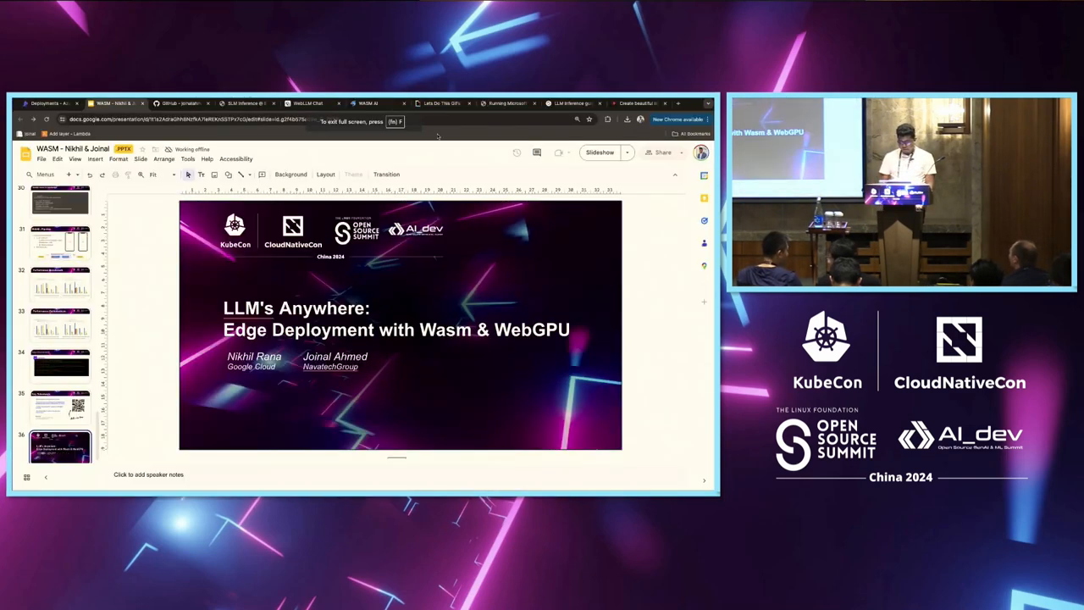
- Return to the deck's title slide 'LLM's Anywhere: Edge Deployment with Wasm & WebGPU' in the editor
click(369, 104)
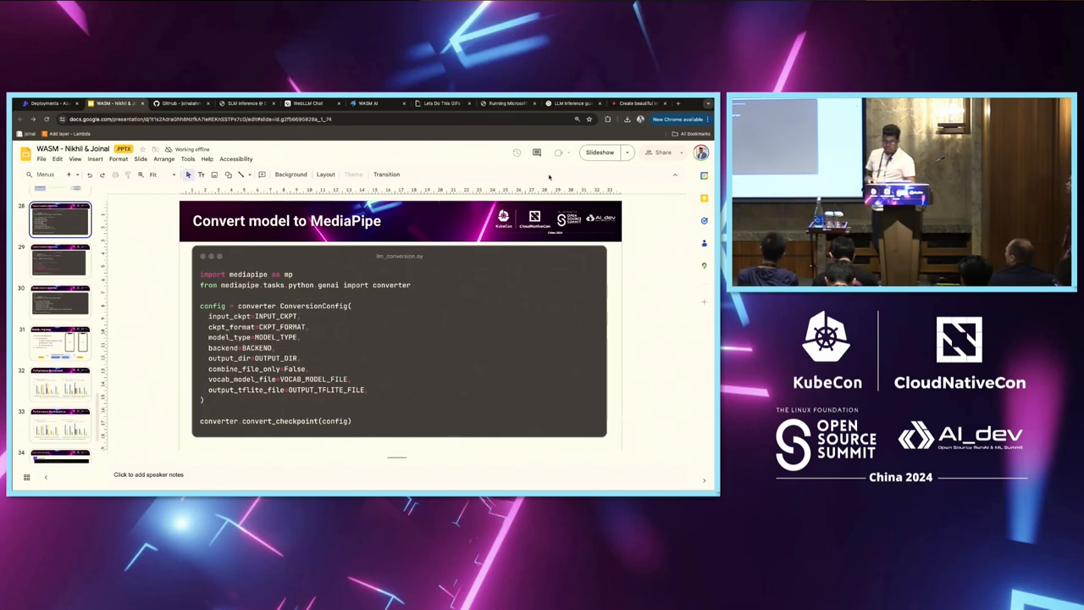
- Start the slideshow from the 'Convert model to MediaPipe' slide
click(600, 153)
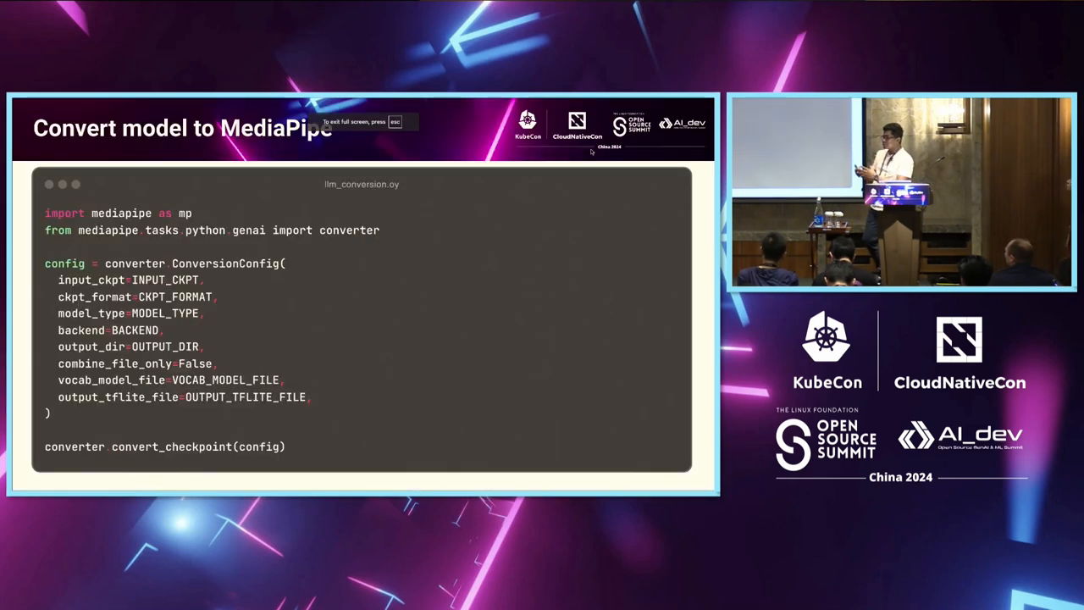